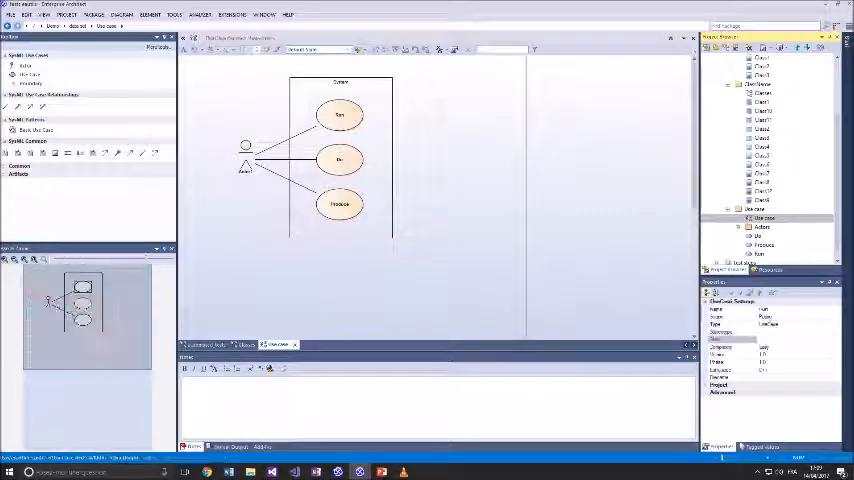
Sort the package's classes with the EA Utils add-in command, then return to the use case diagram.
click(340, 204)
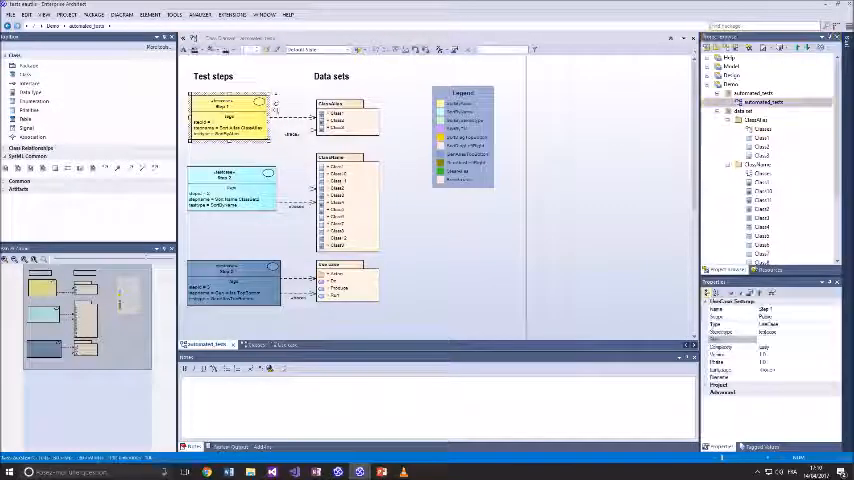
right_click(762, 100)
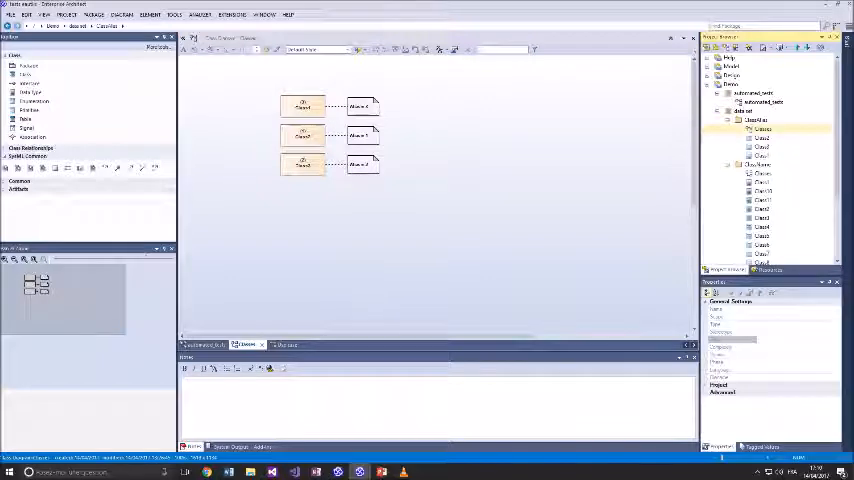
click(762, 148)
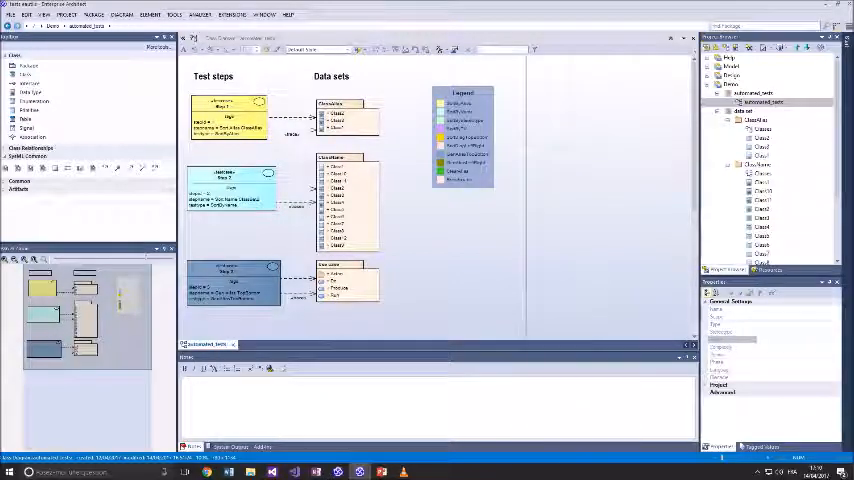
click(756, 128)
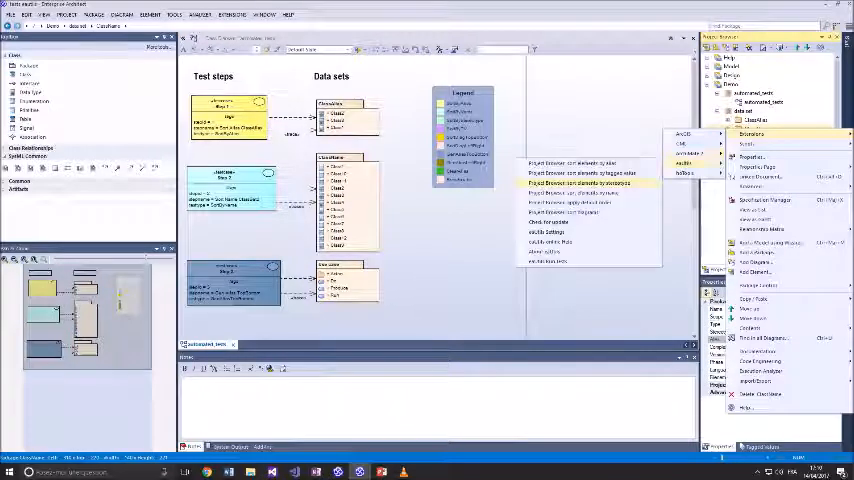
click(580, 184)
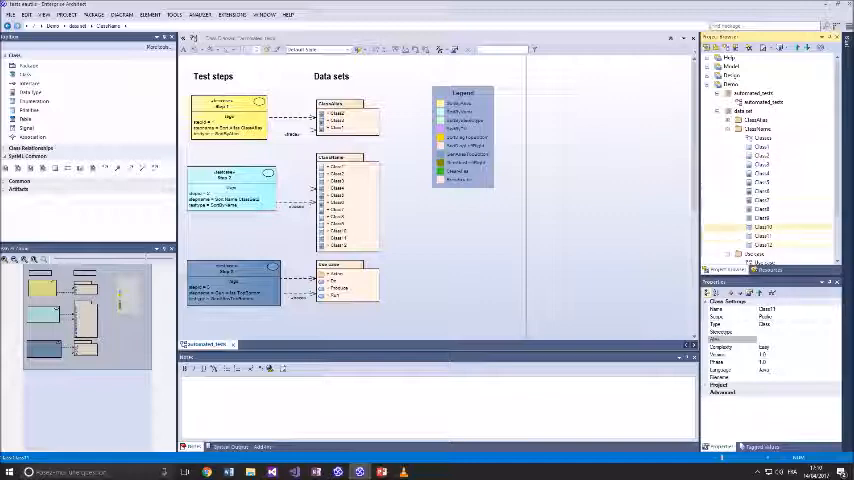
click(762, 254)
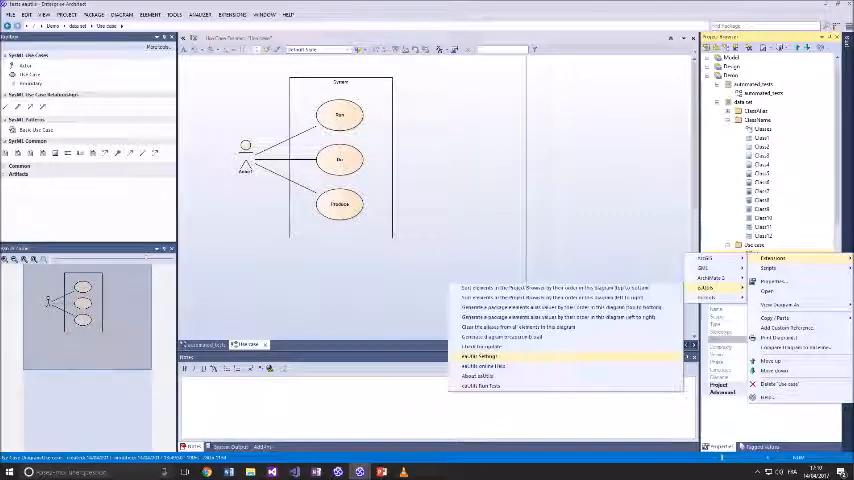
Generate aliases for the three use cases with EA Utils and dismiss its window.
click(478, 356)
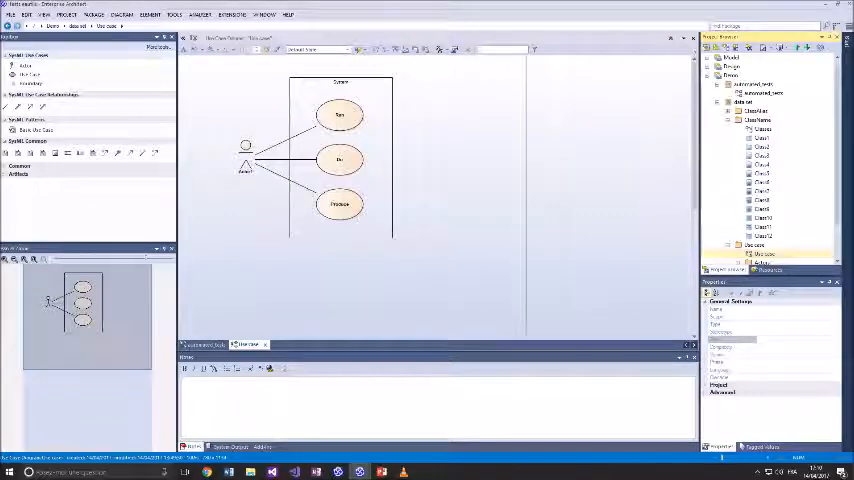
right_click(760, 256)
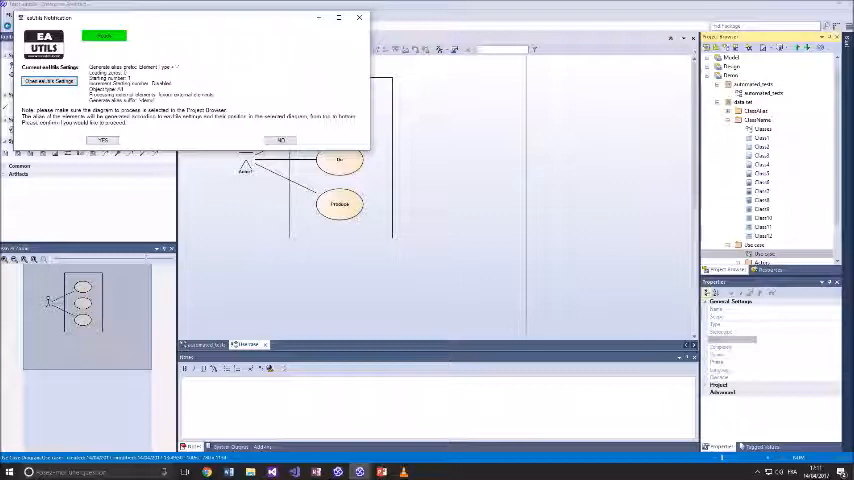
click(102, 140)
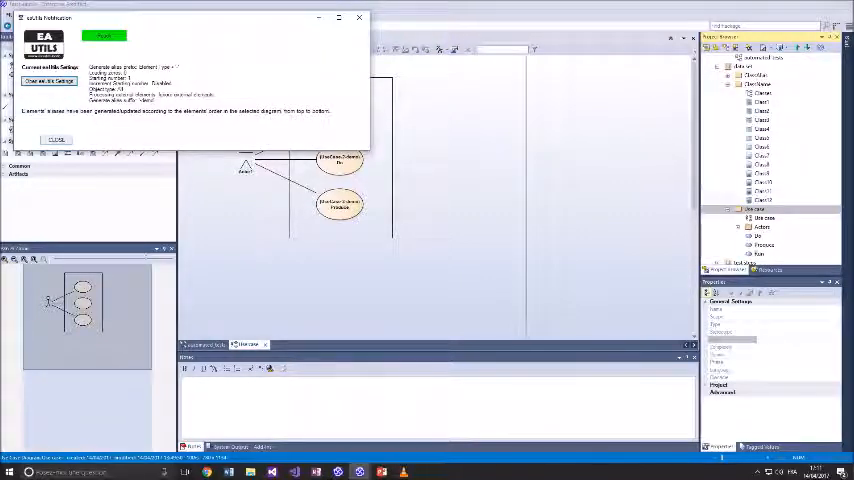
click(56, 138)
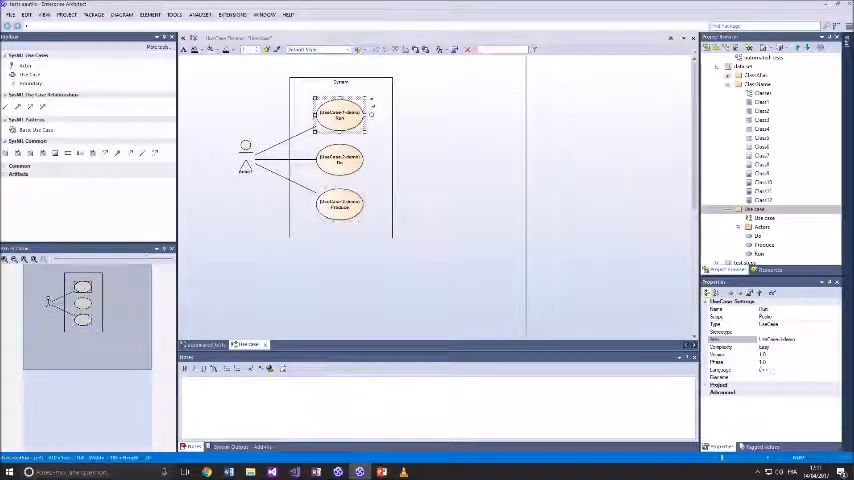
Execute the automated test, yielding a sequence diagram of its steps and a result message.
click(762, 84)
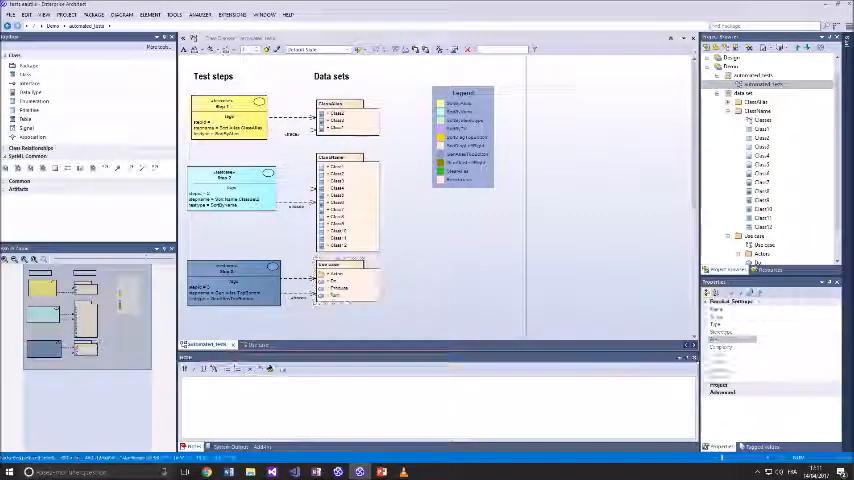
click(232, 16)
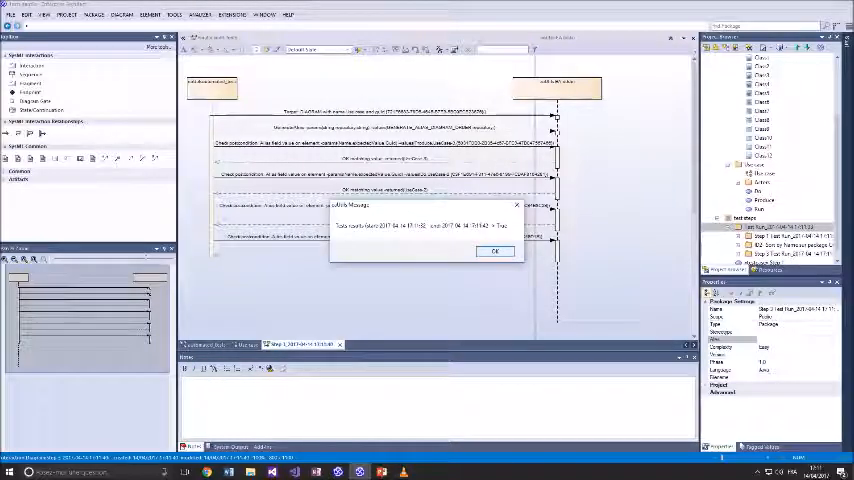
Dismiss the result message and show the newer, longer test run sequence diagram.
click(494, 252)
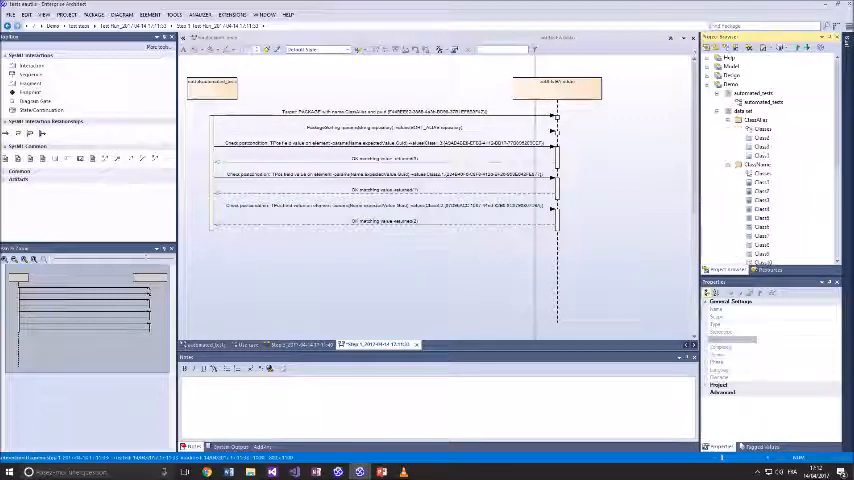
click(762, 156)
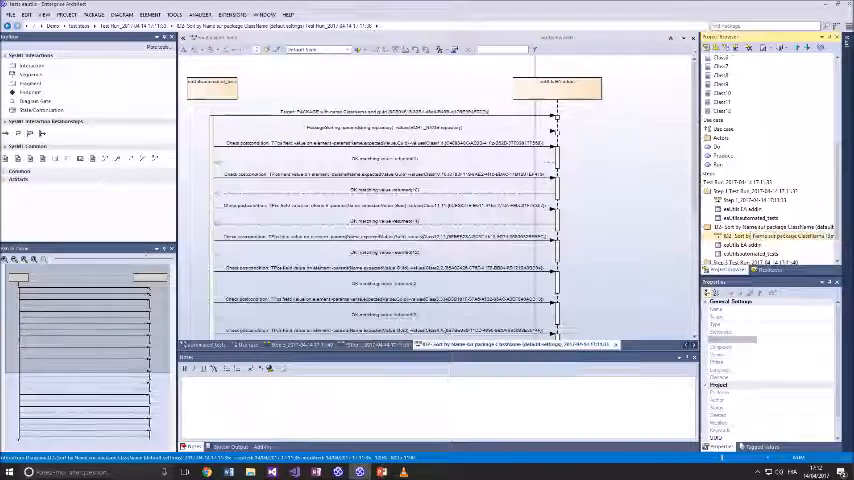
Locate and reopen the earlier, shorter test run sequence diagram in the Project Browser.
scroll(down, 3)
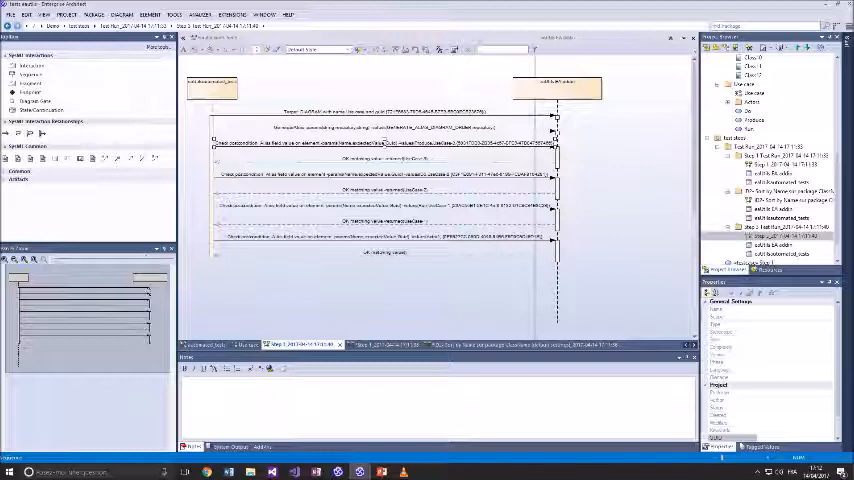
click(752, 120)
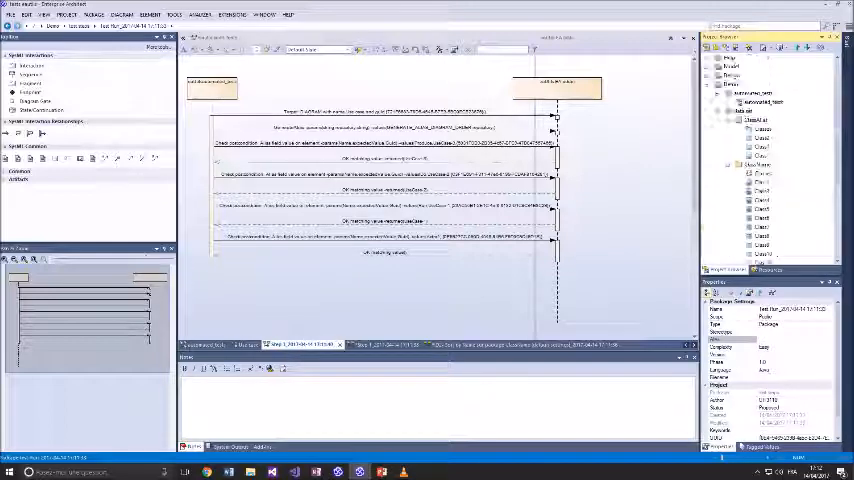
Colour the test run's messages by pass/fail so the failed steps show in red.
click(762, 136)
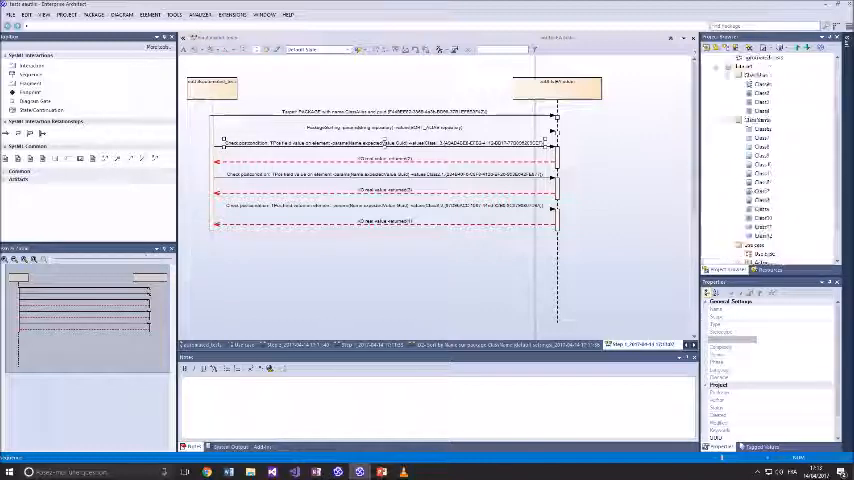
click(764, 92)
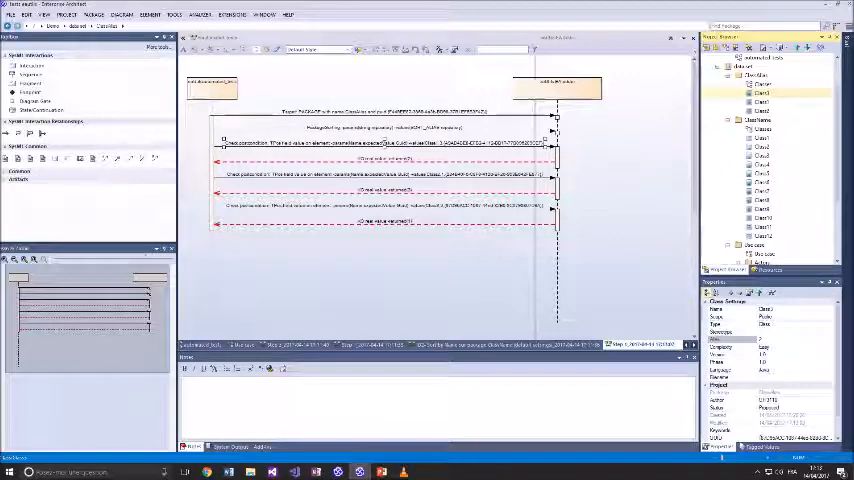